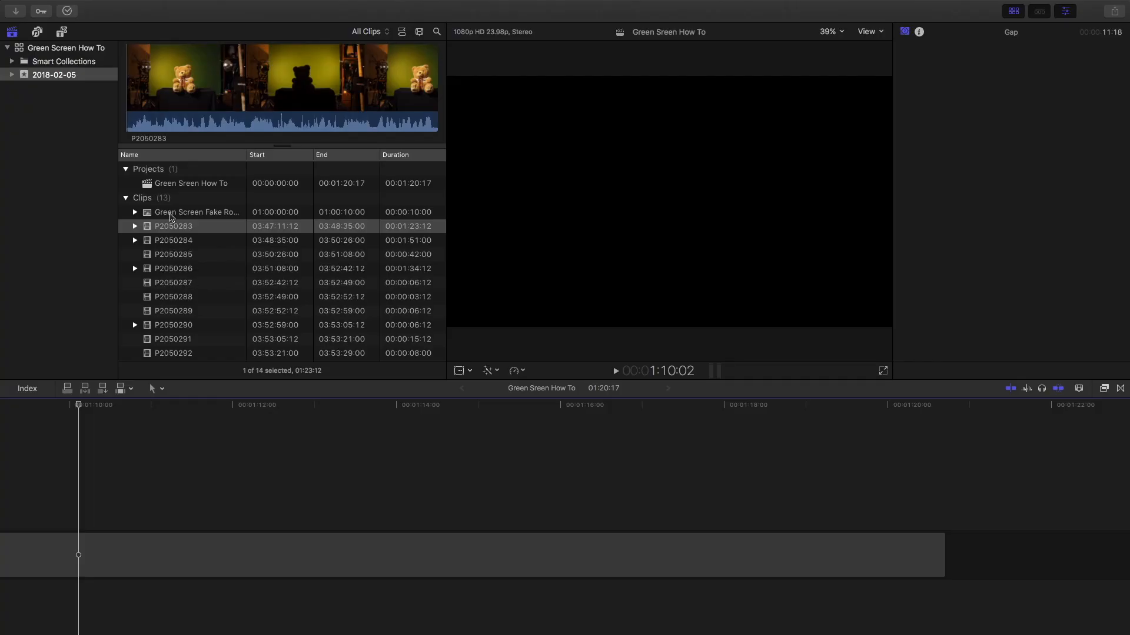
Append the Green Screen Fake Room background clip to the Green Screen How To timeline
left_click(197, 212)
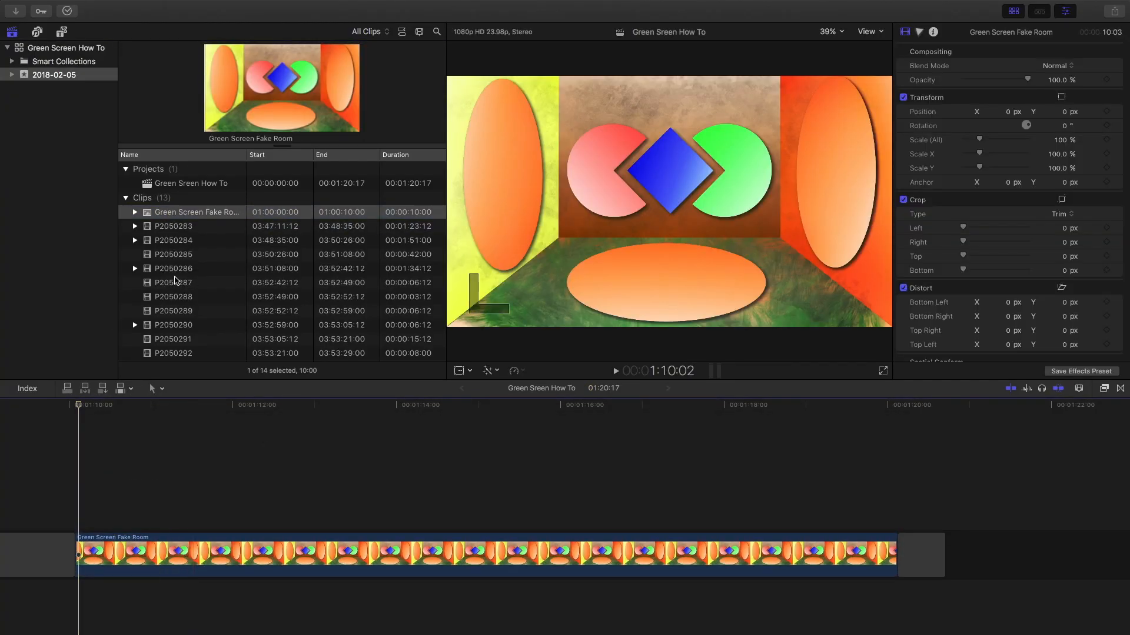
Connect teddy bear clip P2050284 above the fake room background
left_click(173, 240)
type("keye")
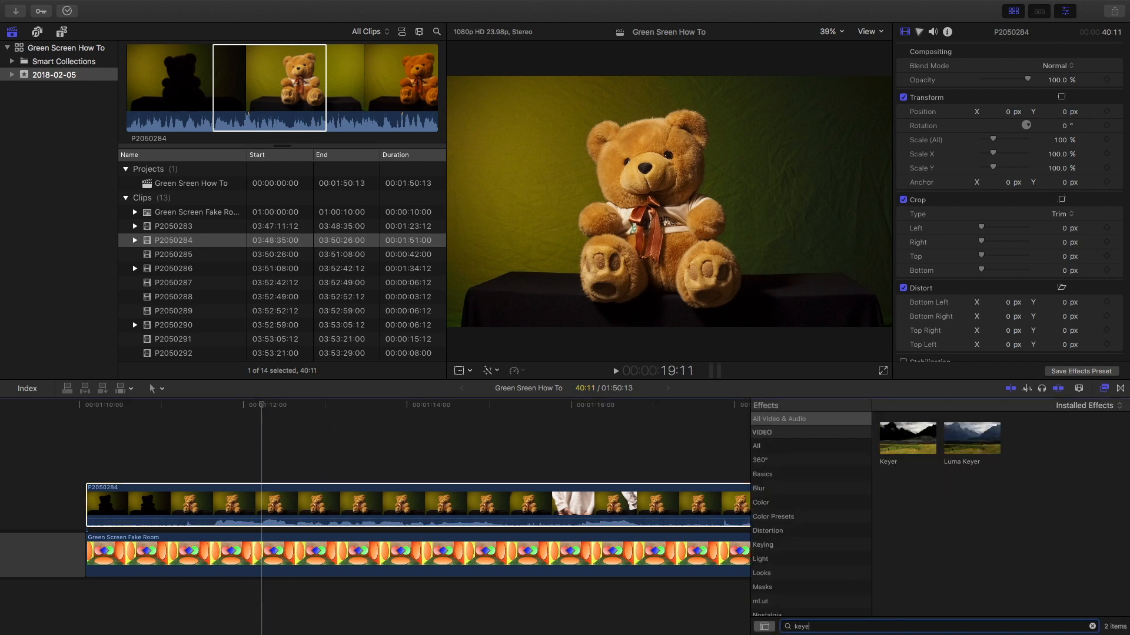
Apply the Keyer effect to clip P2050284 and sample the green backdrop colour
left_click(418, 504)
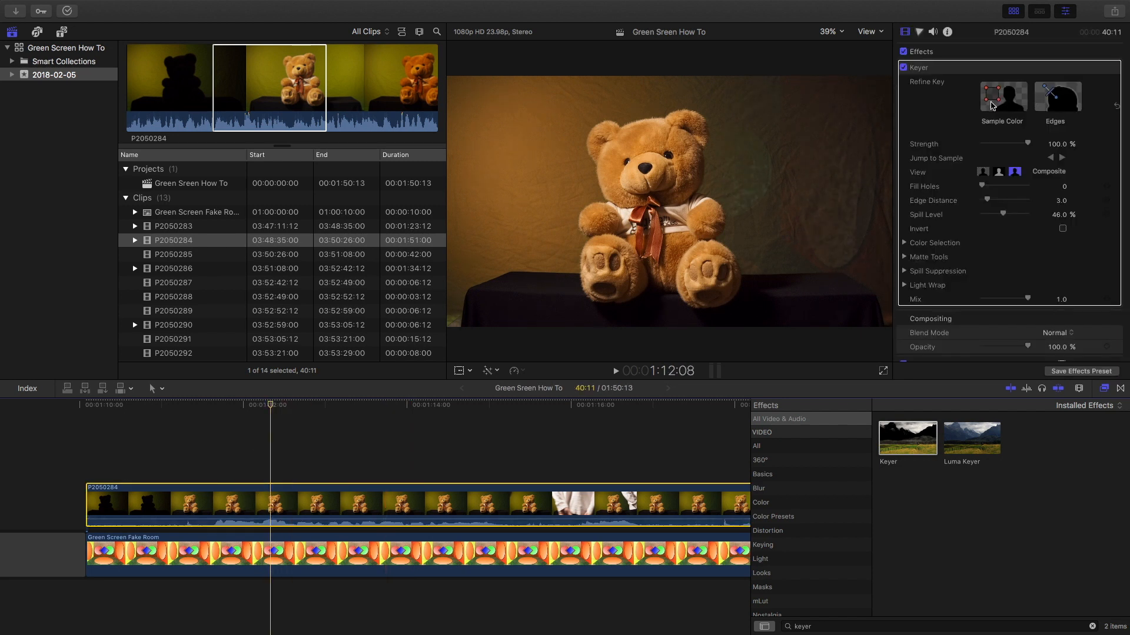
left_click(1002, 96)
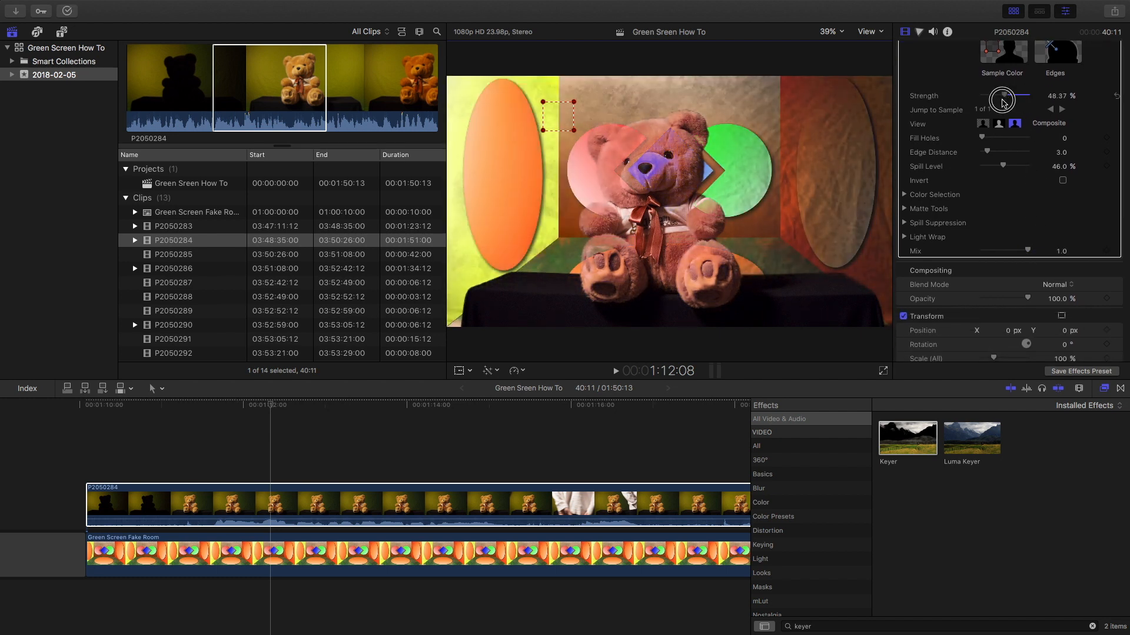
Set the Keyer mix to about 0.39 and strength to about 15%, then review the keyed bear
left_click_drag(1027, 250, 1001, 251)
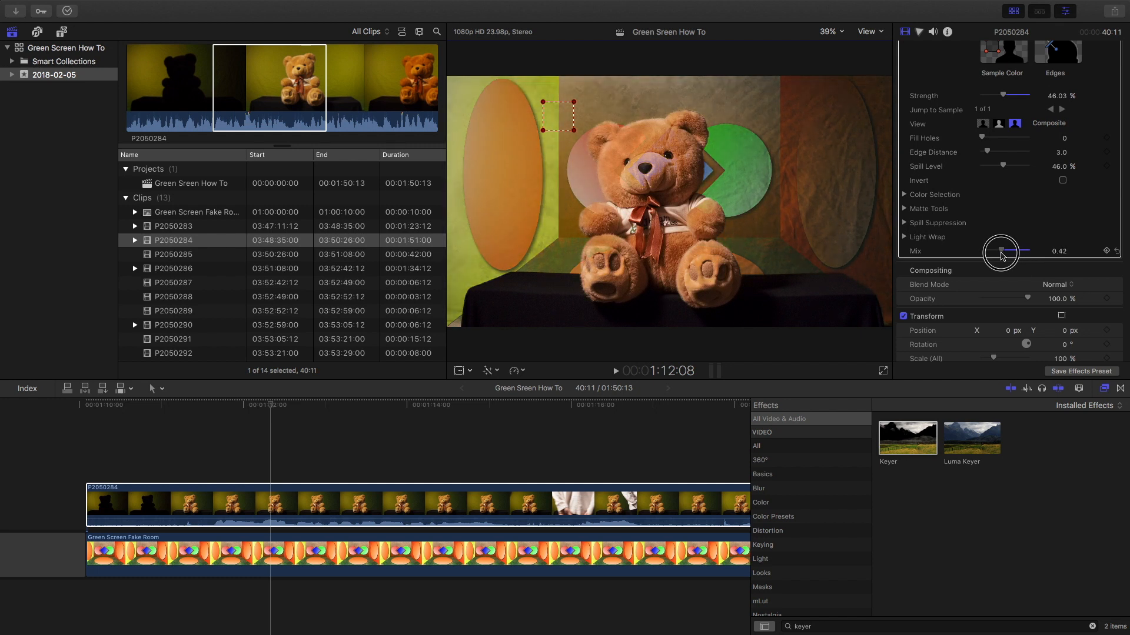
left_click_drag(1001, 251, 997, 251)
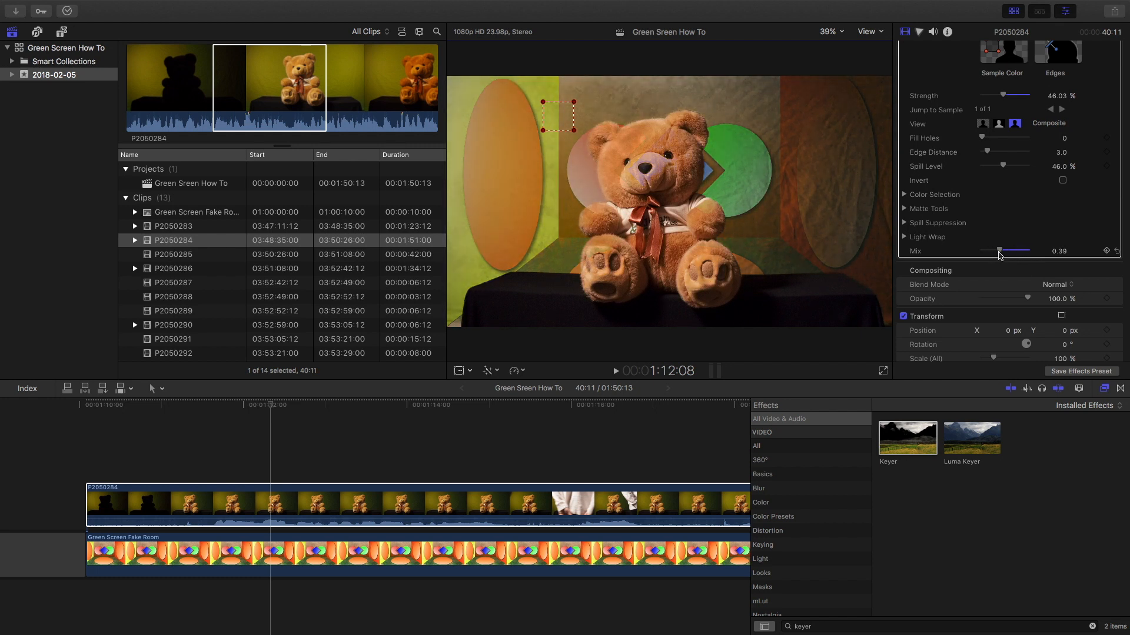
left_click_drag(1011, 95, 991, 95)
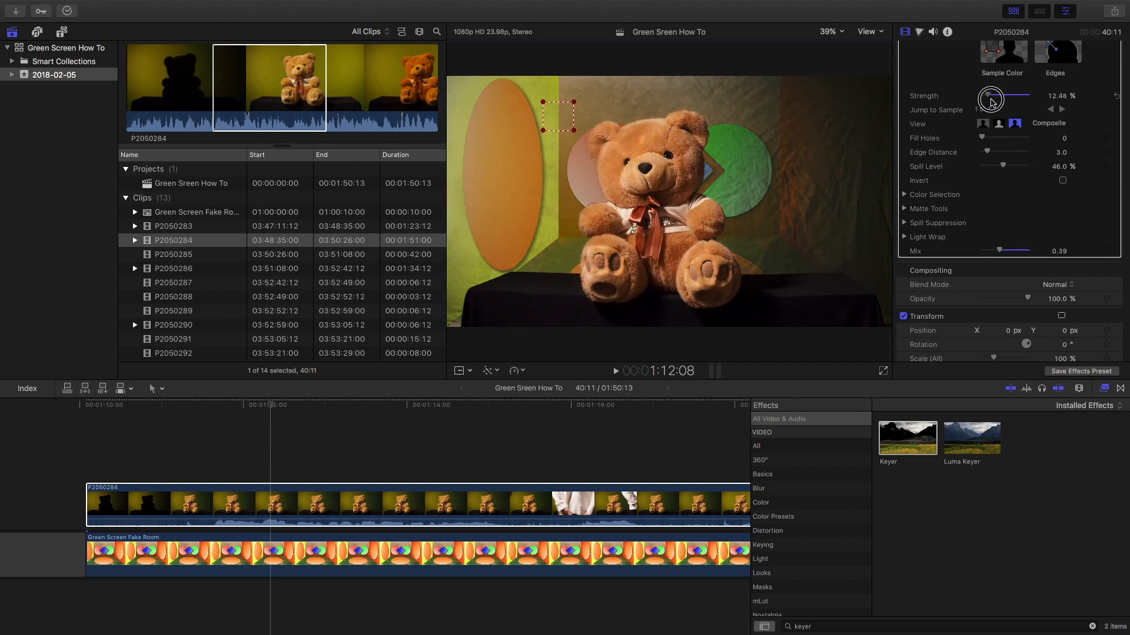
left_click_drag(990, 99, 1005, 99)
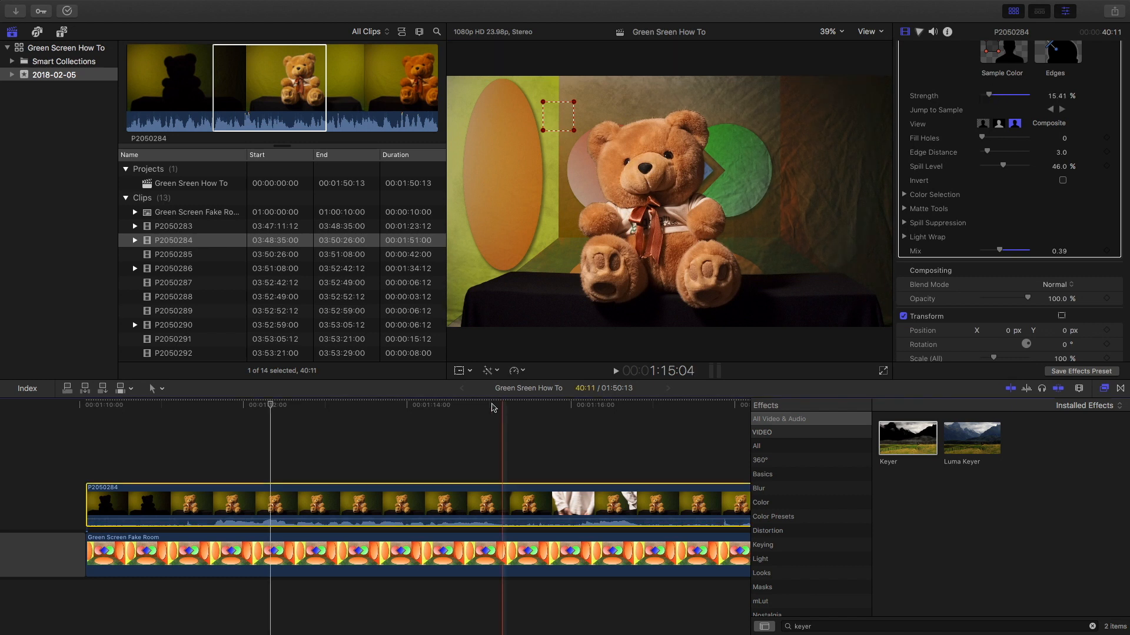
left_click(616, 370)
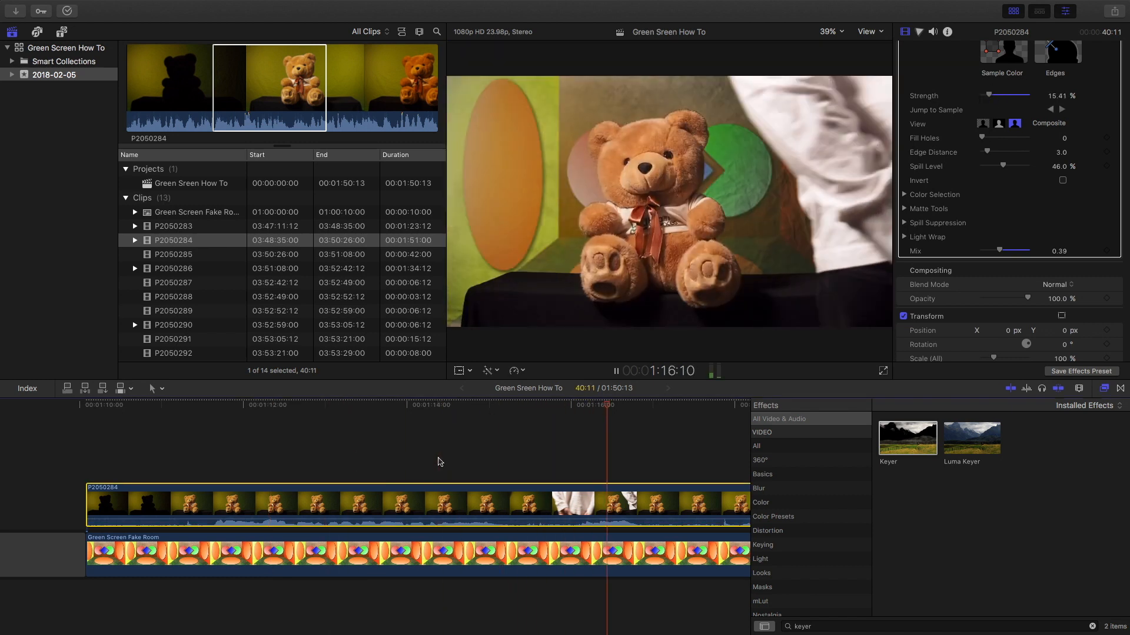